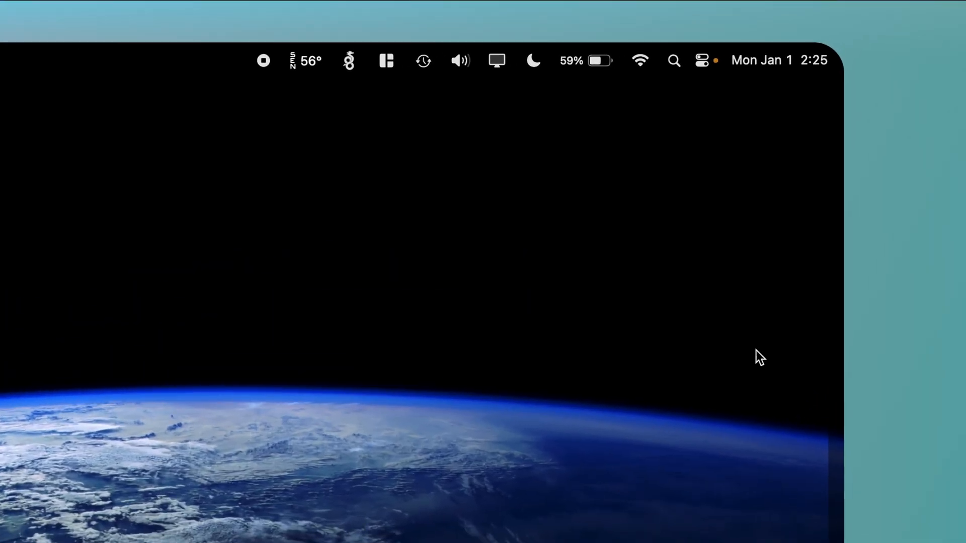
Set the built-in display's reference mode to HDTV Video (BT.709-BT.1886) from Control Center.
{"action": "left_click", "coordinate": [701, 61]}
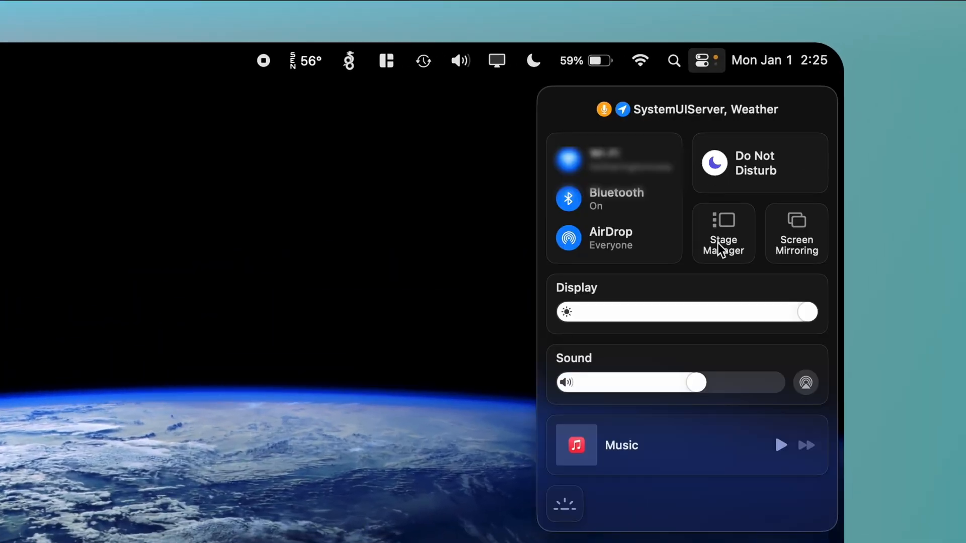
{"action": "left_click", "coordinate": [685, 305]}
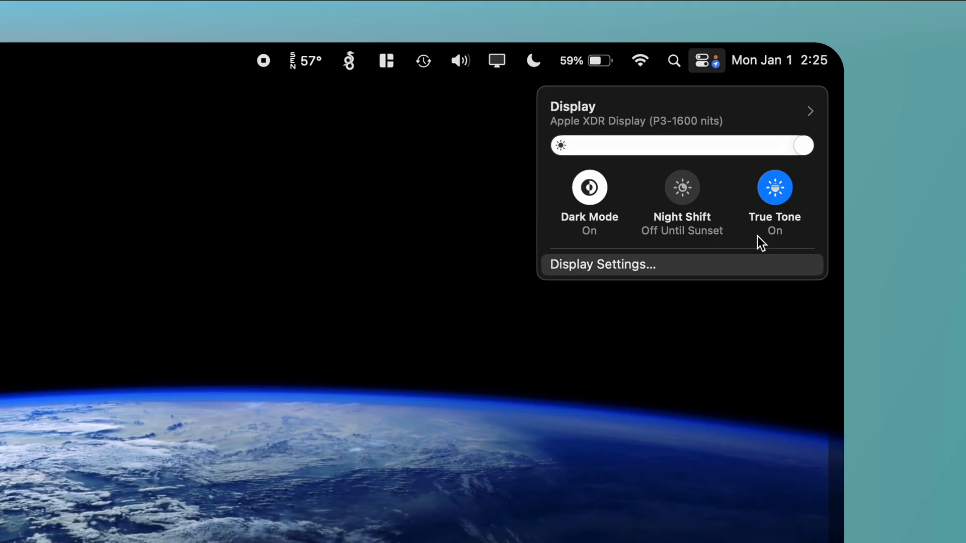
{"action": "left_click", "coordinate": [809, 112]}
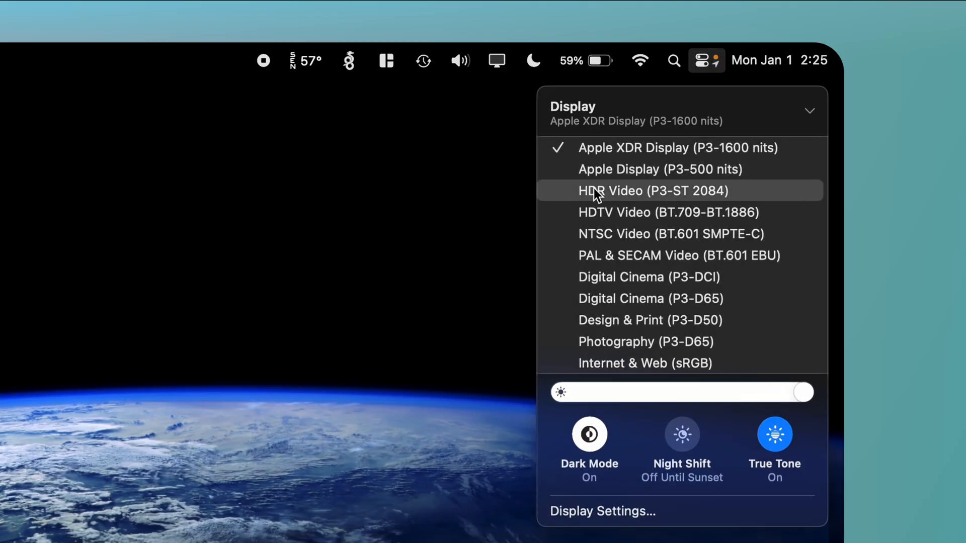
{"action": "mouse_move", "coordinate": [688, 213]}
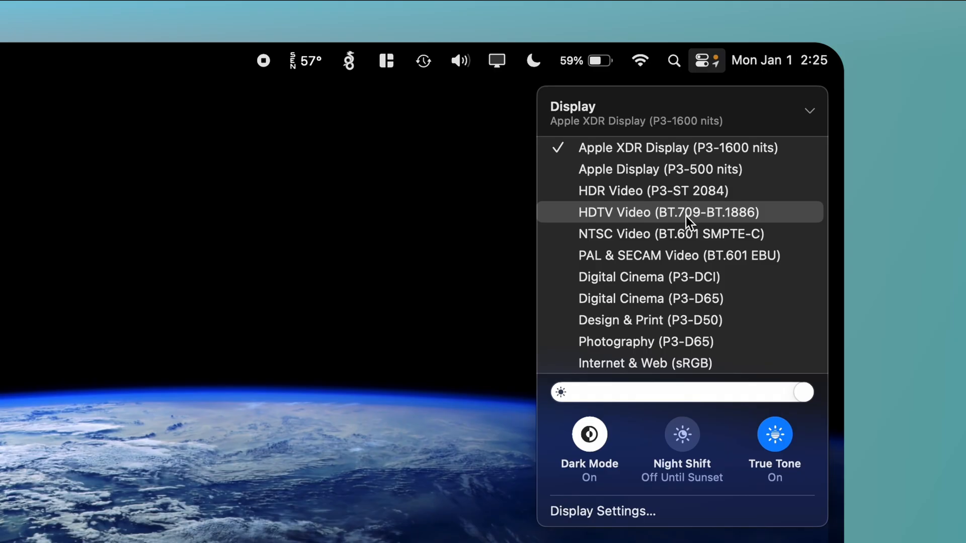
{"action": "left_click", "coordinate": [668, 212]}
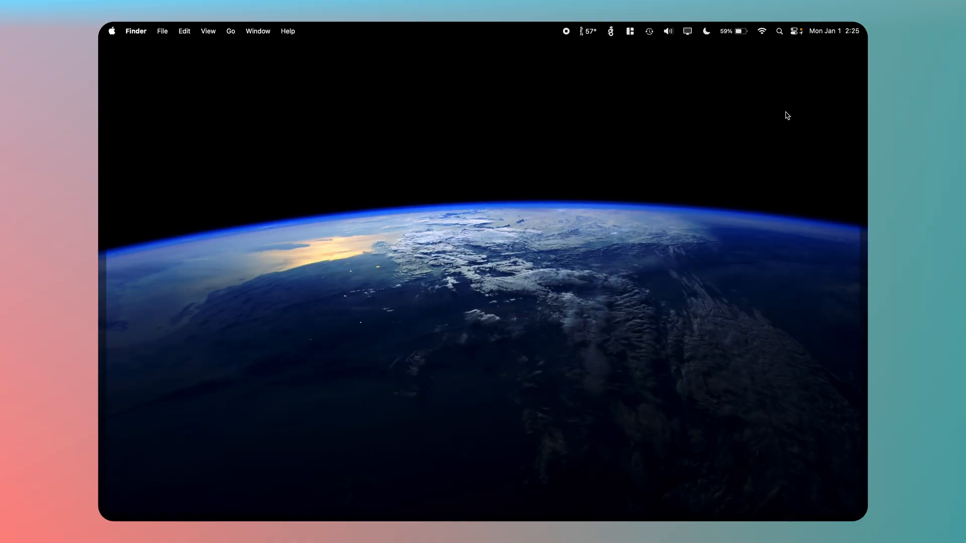
{"action": "mouse_move", "coordinate": [515, 178]}
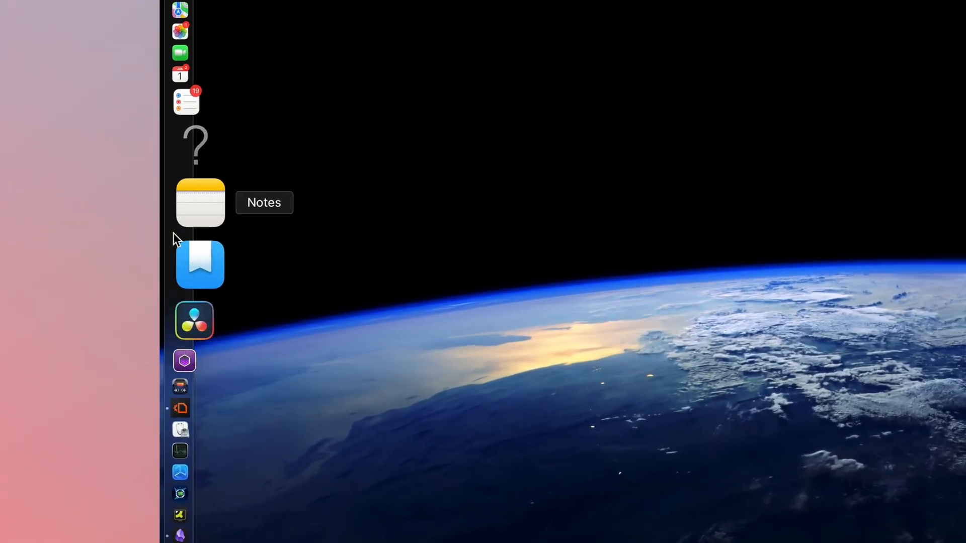
Launch DaVinci Resolve and bring up its Preferences showing Media Storage locations.
{"action": "left_click", "coordinate": [194, 319]}
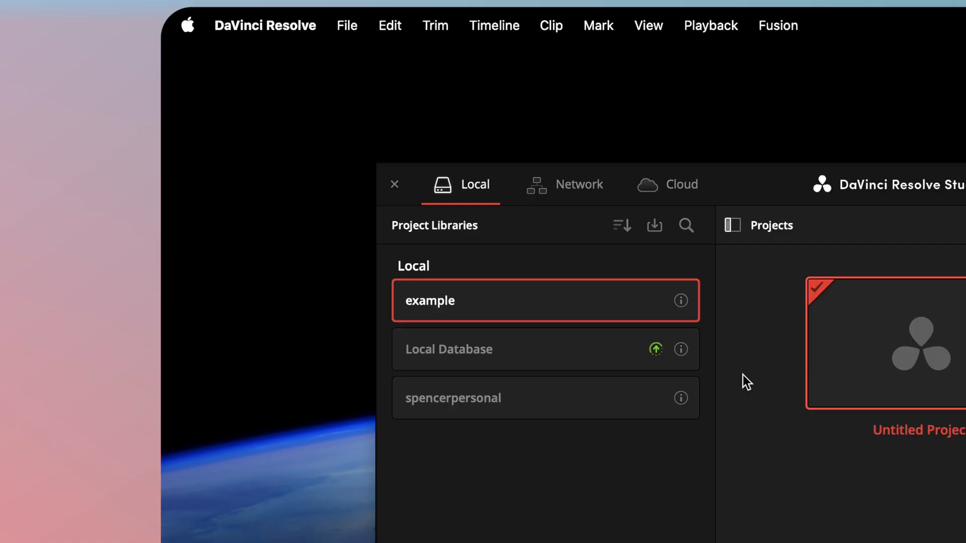
{"action": "left_click", "coordinate": [265, 25]}
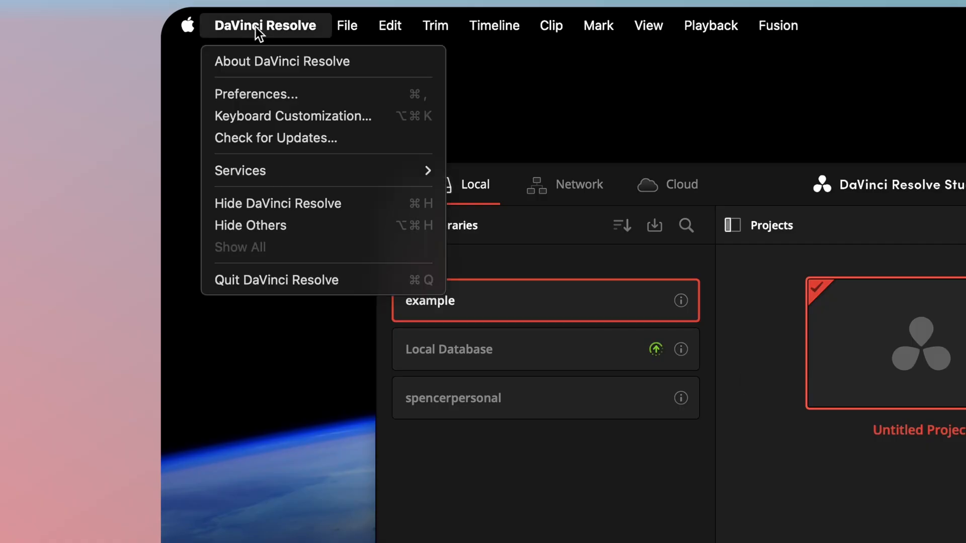
{"action": "left_click", "coordinate": [253, 99]}
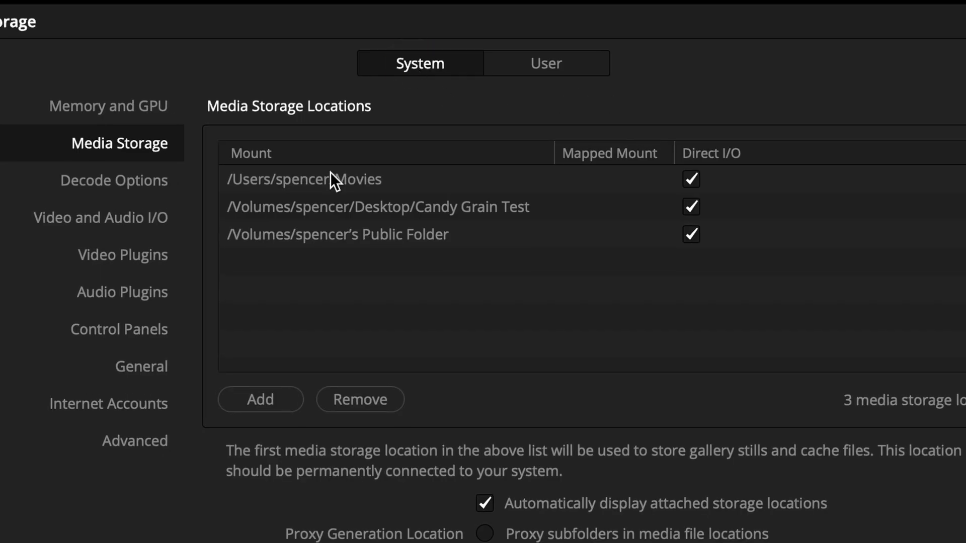
{"action": "mouse_move", "coordinate": [161, 337]}
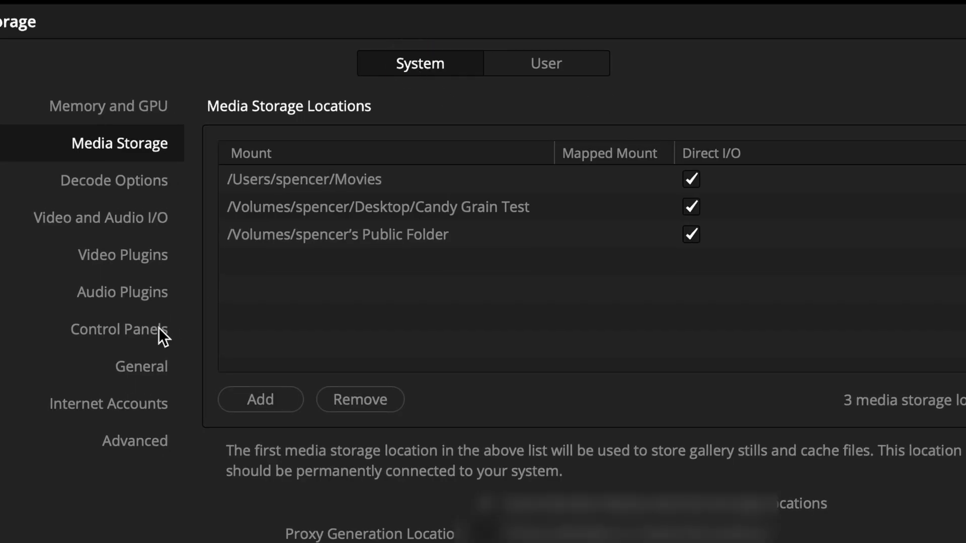
In General preferences enable 10-bit viewers, Mac display colour profiles and Rec.709-A tagging, then save and acknowledge.
{"action": "left_click", "coordinate": [141, 366]}
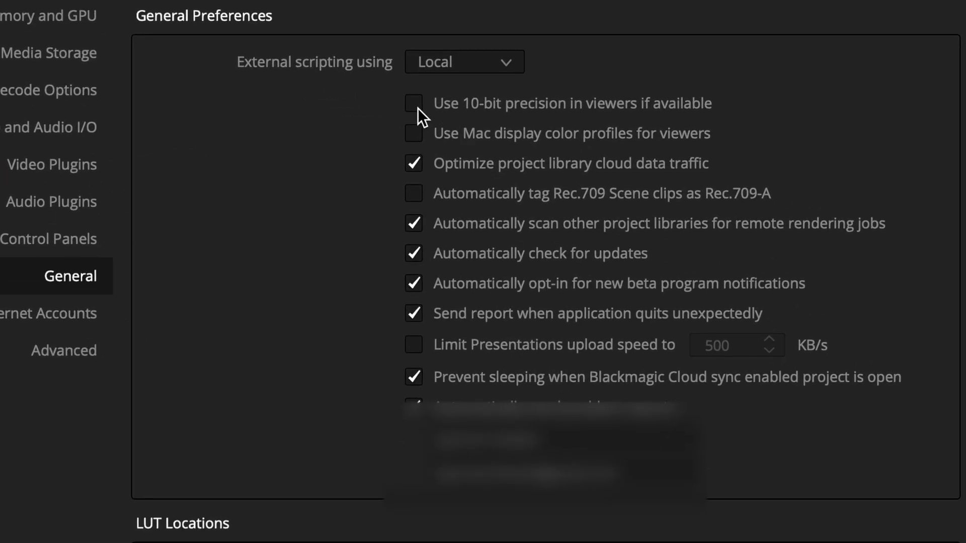
{"action": "mouse_move", "coordinate": [414, 103]}
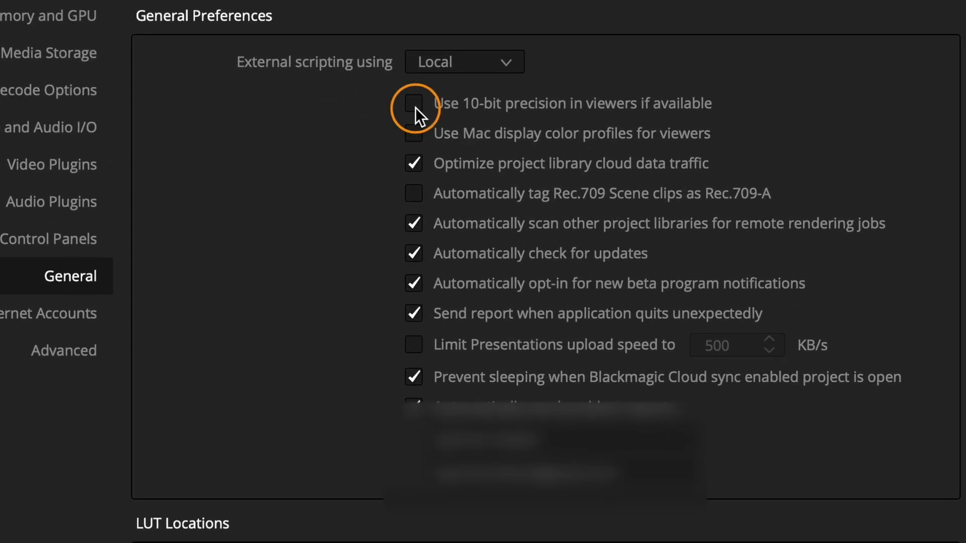
{"action": "left_click", "coordinate": [413, 103]}
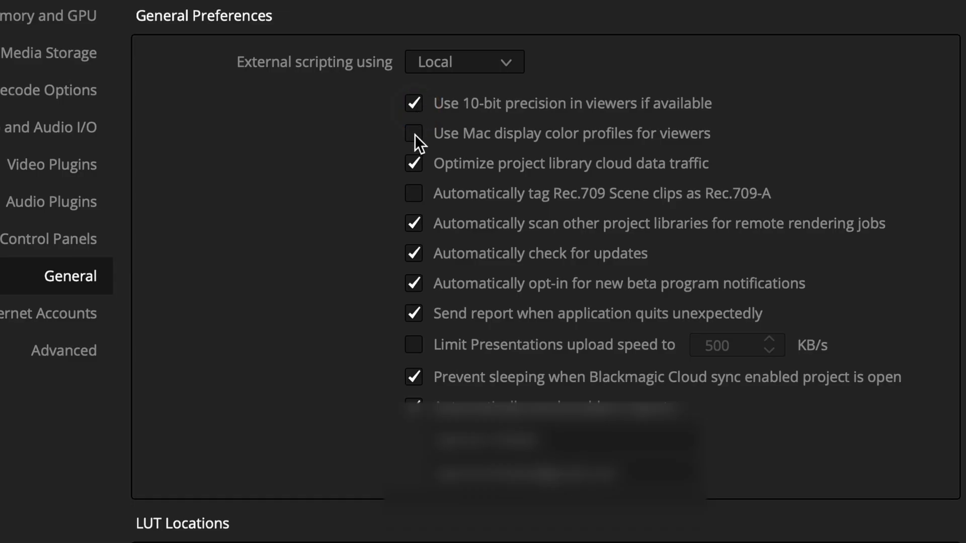
{"action": "left_click", "coordinate": [412, 134]}
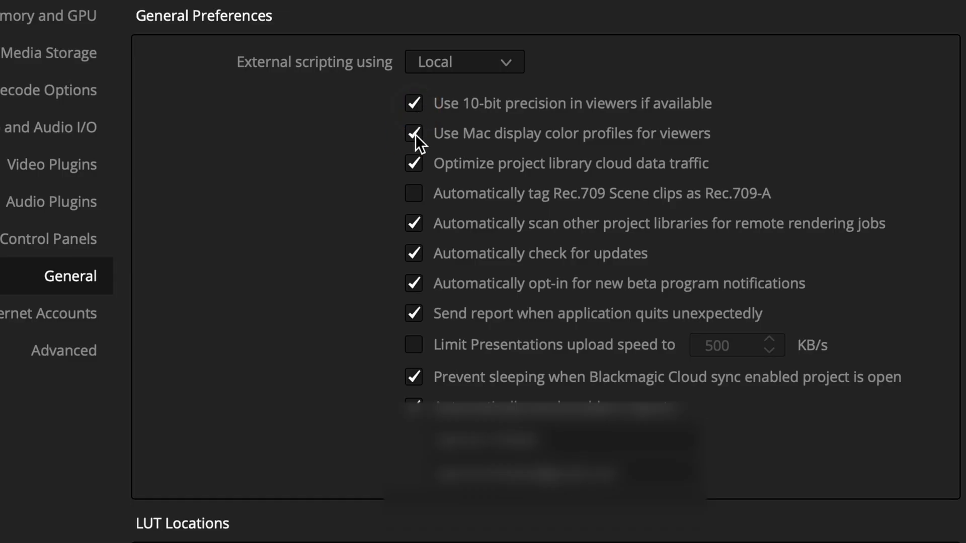
{"action": "left_click", "coordinate": [413, 194]}
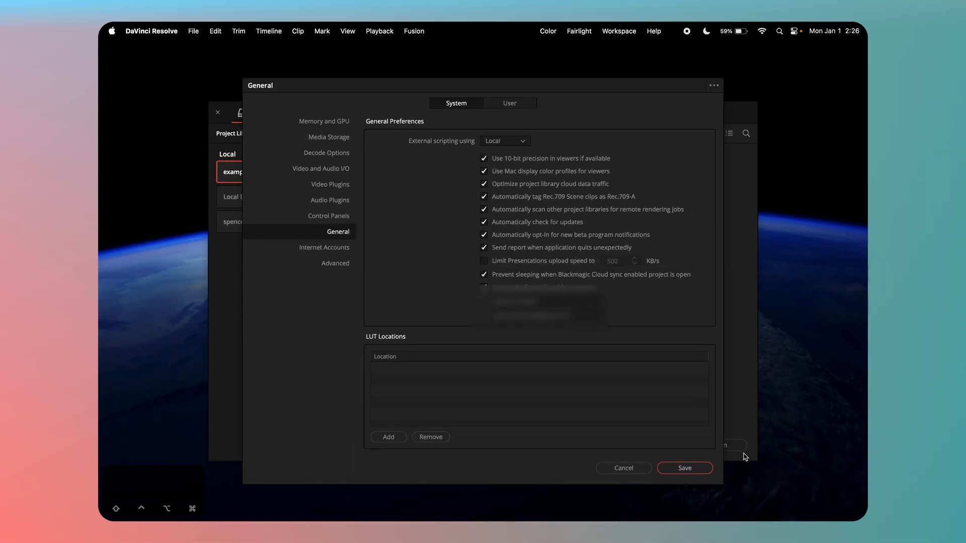
{"action": "left_click", "coordinate": [684, 468]}
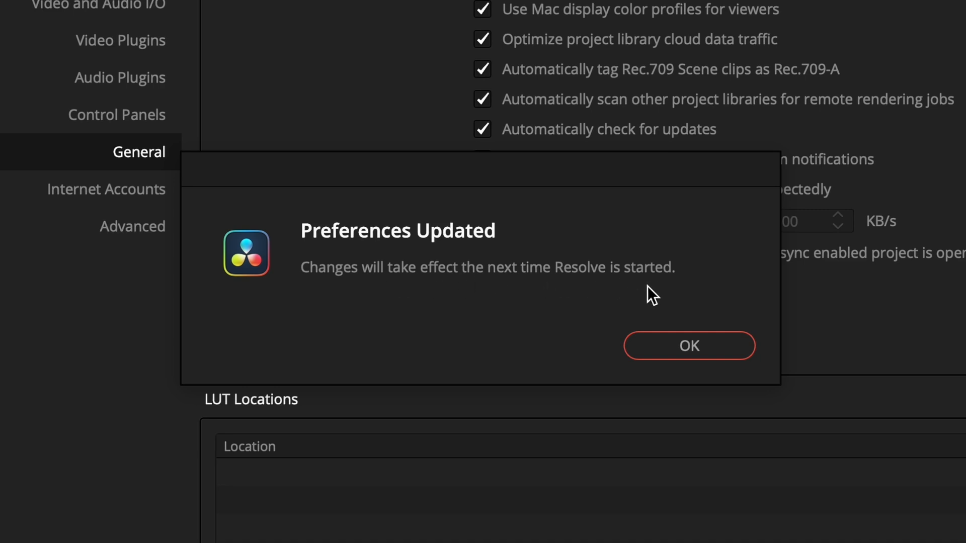
{"action": "mouse_move", "coordinate": [686, 338]}
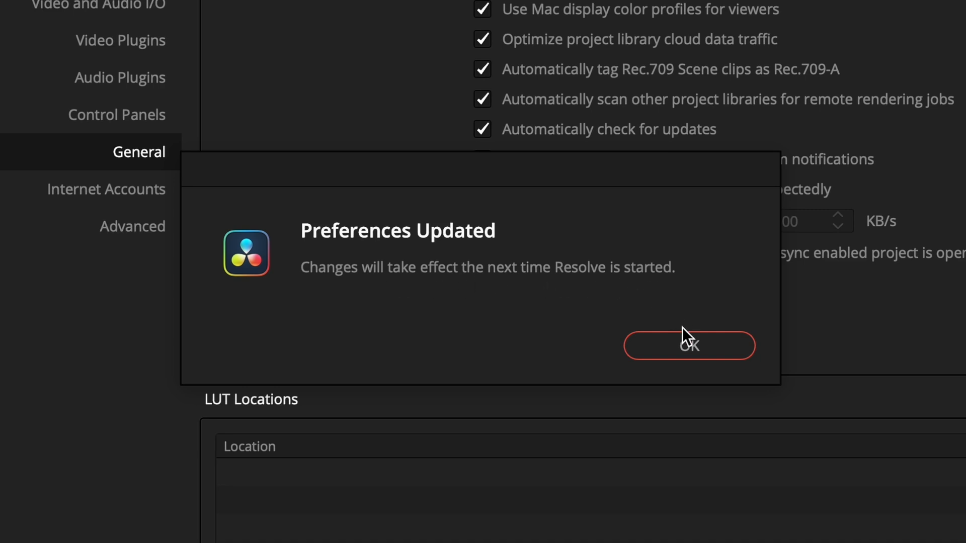
{"action": "left_click", "coordinate": [688, 346]}
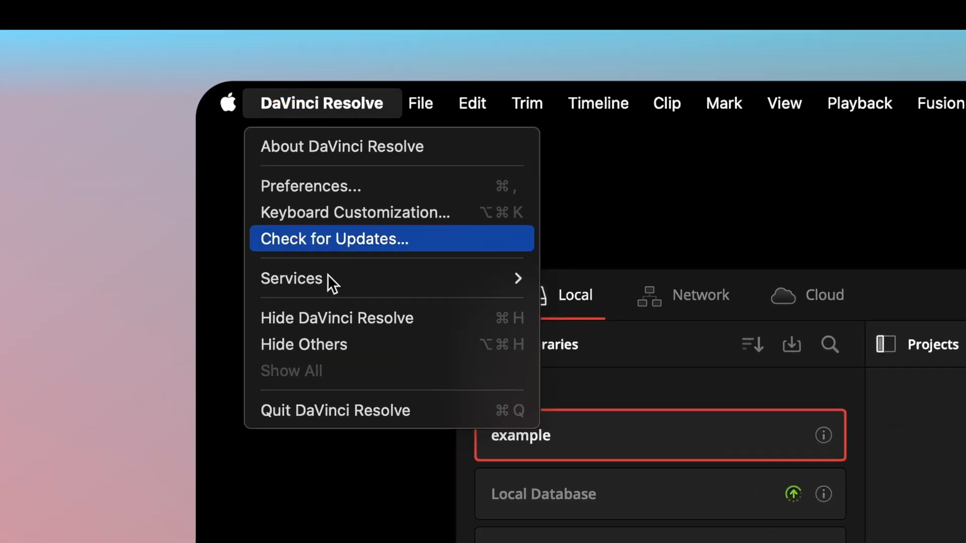
Restart Resolve, open Untitled Project and show the Color Management page of Project Settings.
{"action": "left_click", "coordinate": [333, 239]}
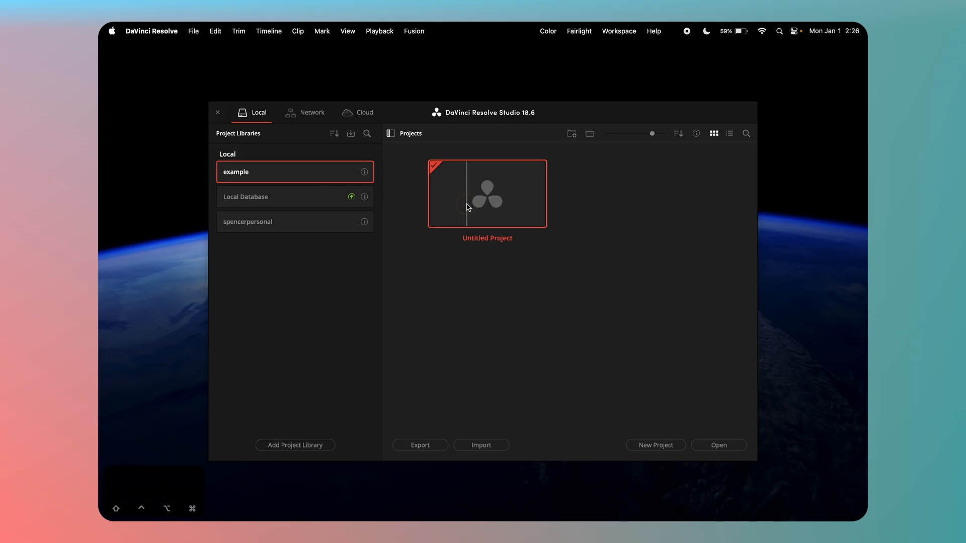
{"action": "double_click", "coordinate": [487, 193]}
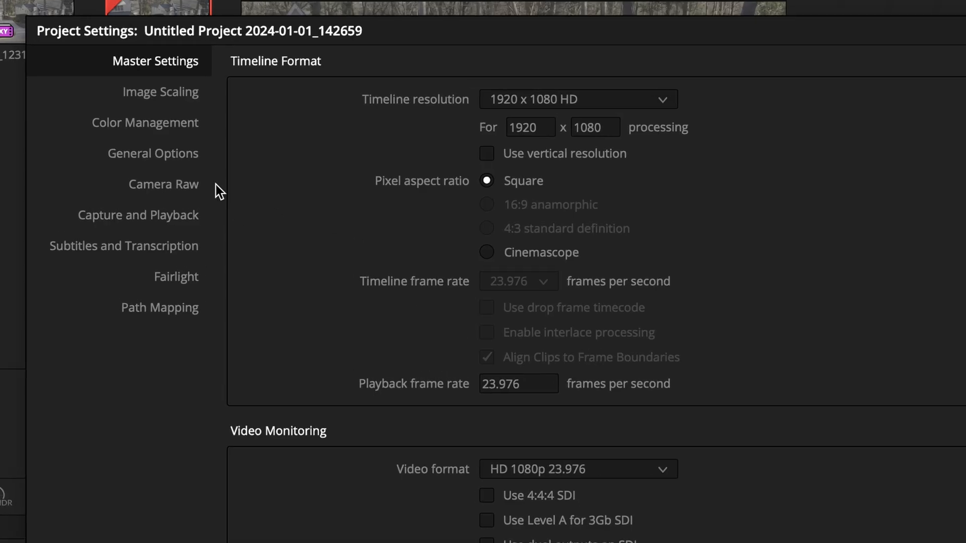
{"action": "left_click", "coordinate": [145, 123]}
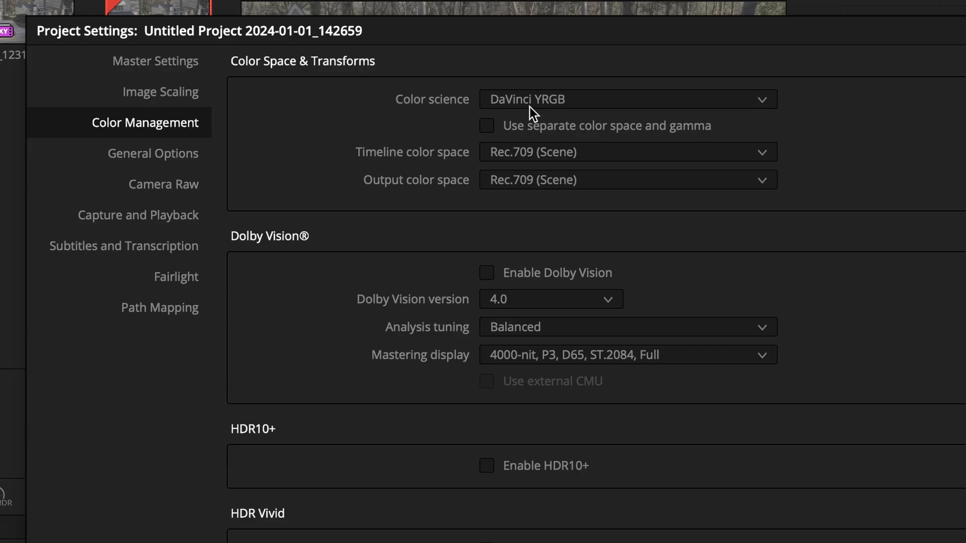
Set colour science to DaVinci YRGB Color Managed with automatic colour management off.
{"action": "left_click", "coordinate": [626, 99]}
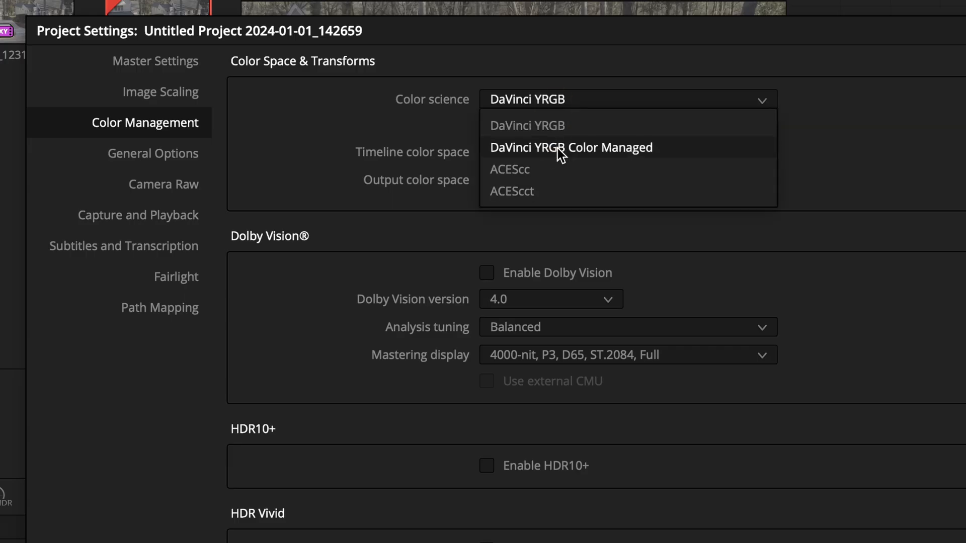
{"action": "left_click", "coordinate": [569, 147]}
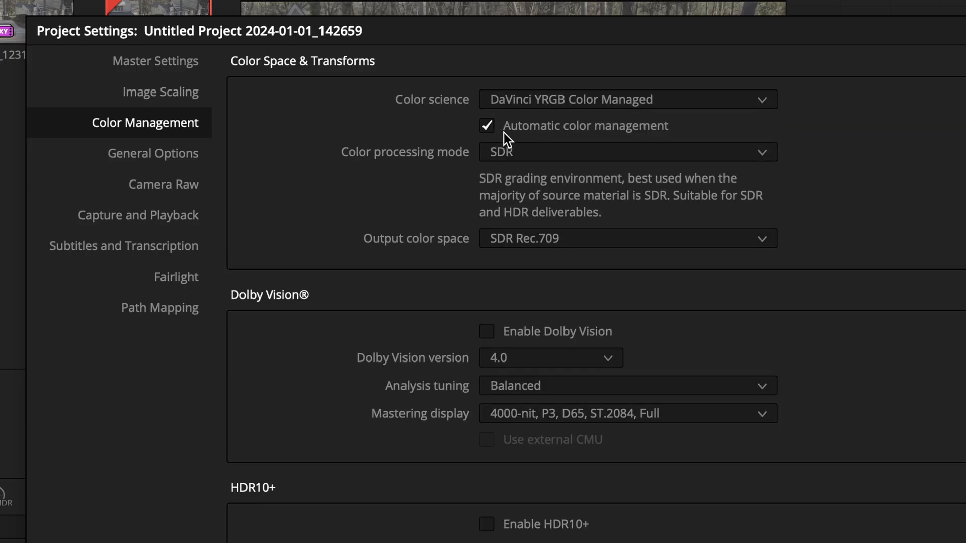
{"action": "left_click", "coordinate": [486, 126]}
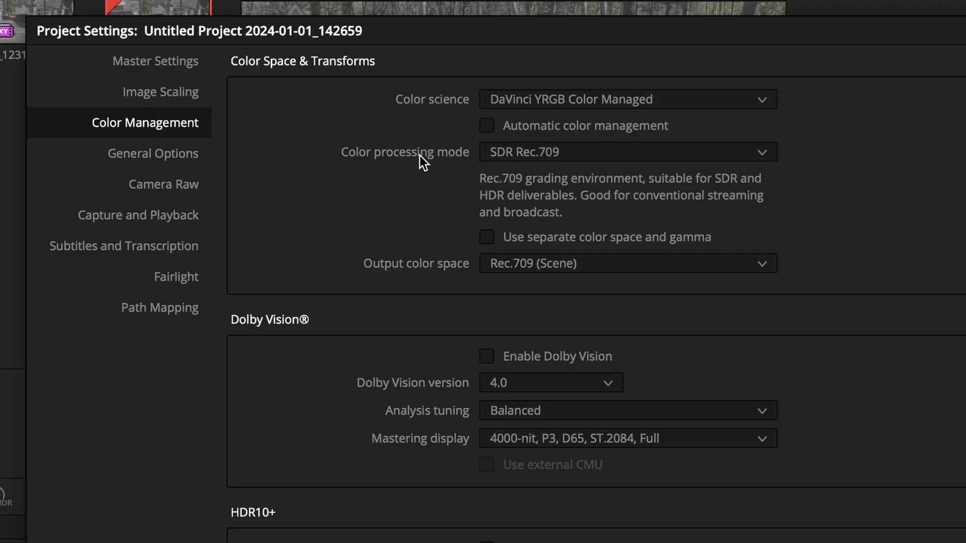
Choose HDR DaVinci Wide Gamut Intermediate processing and Rec.709-A output colour space, and save.
{"action": "left_click", "coordinate": [627, 152]}
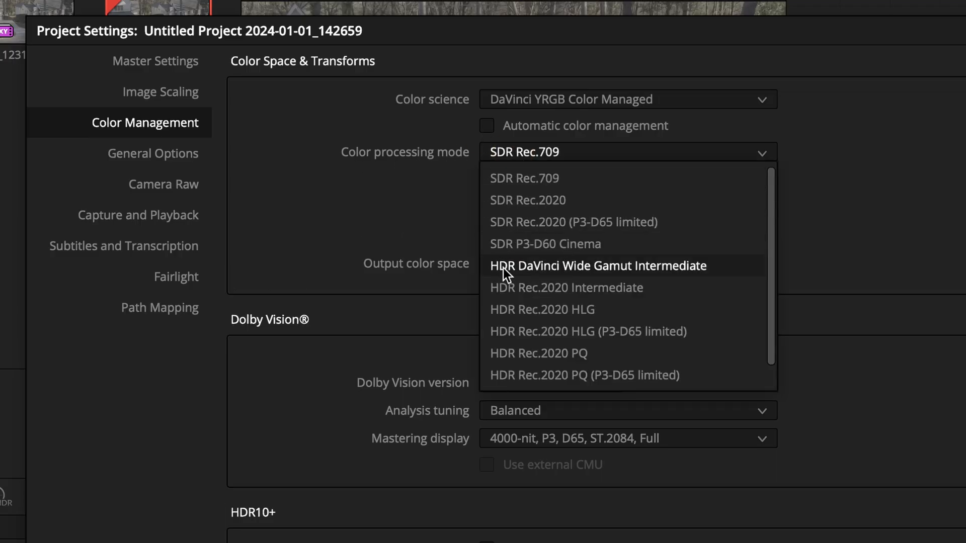
{"action": "left_click", "coordinate": [597, 266]}
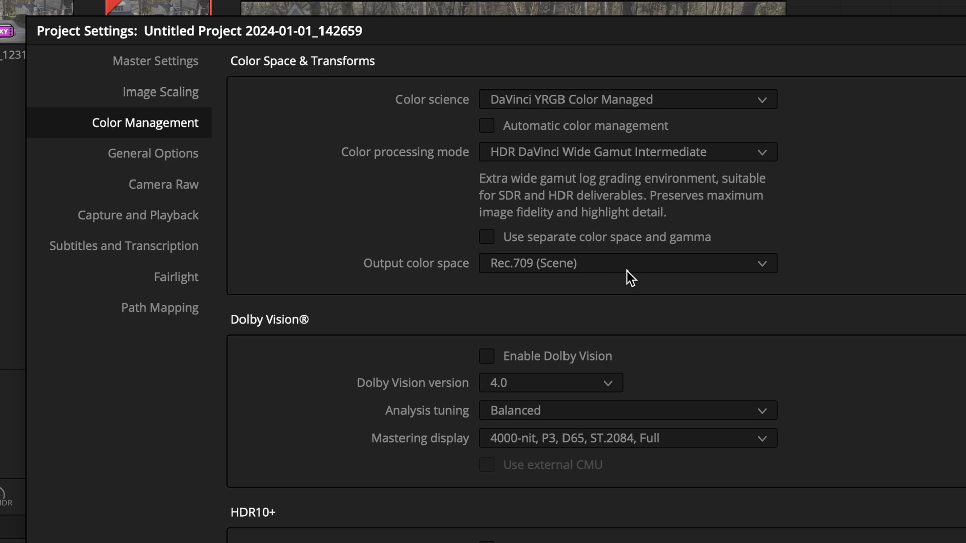
{"action": "left_click", "coordinate": [627, 262]}
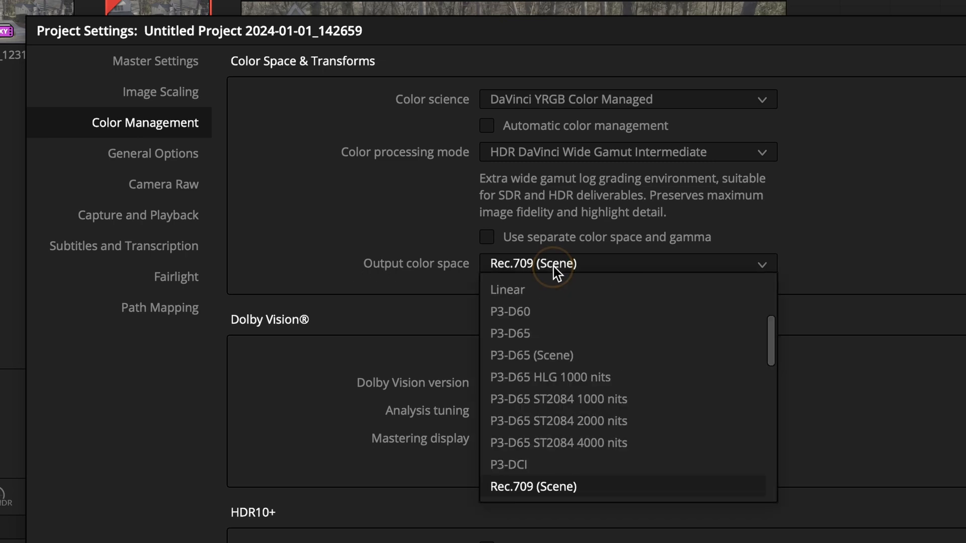
{"action": "scroll", "scroll_direction": "down", "scroll_amount": 3}
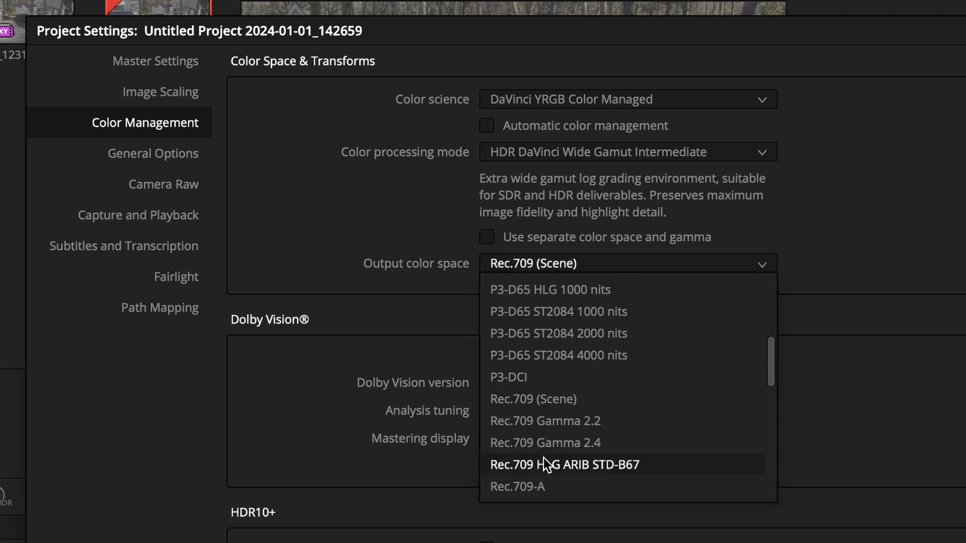
{"action": "left_click", "coordinate": [517, 487]}
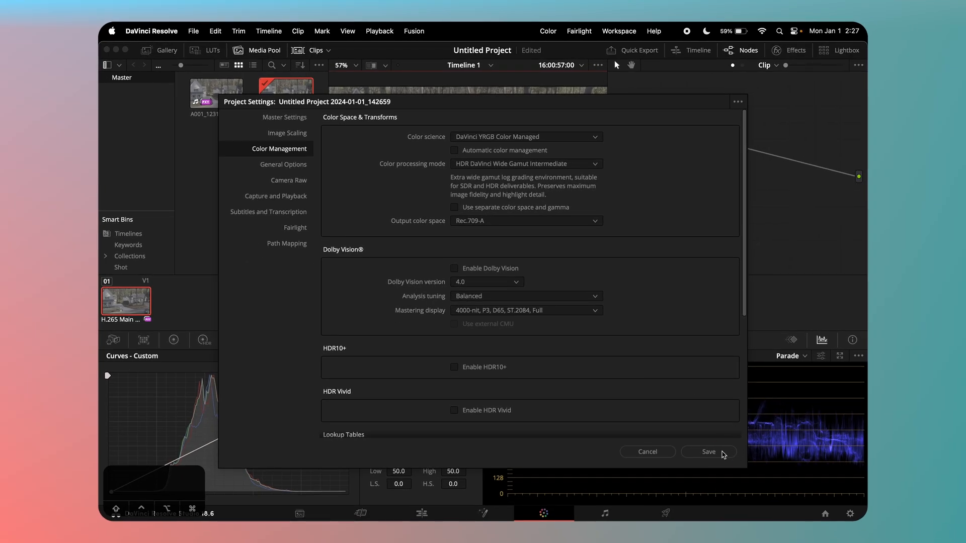
{"action": "left_click", "coordinate": [707, 452]}
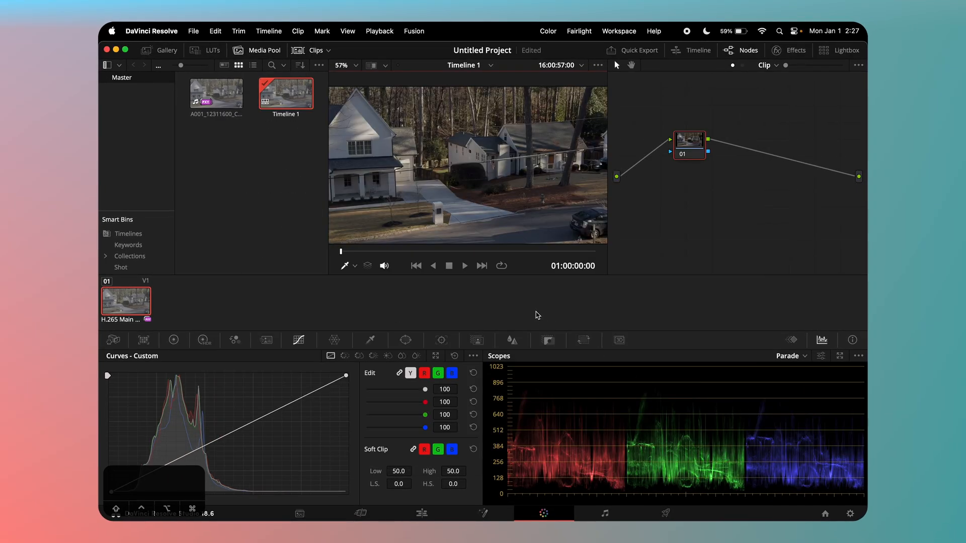